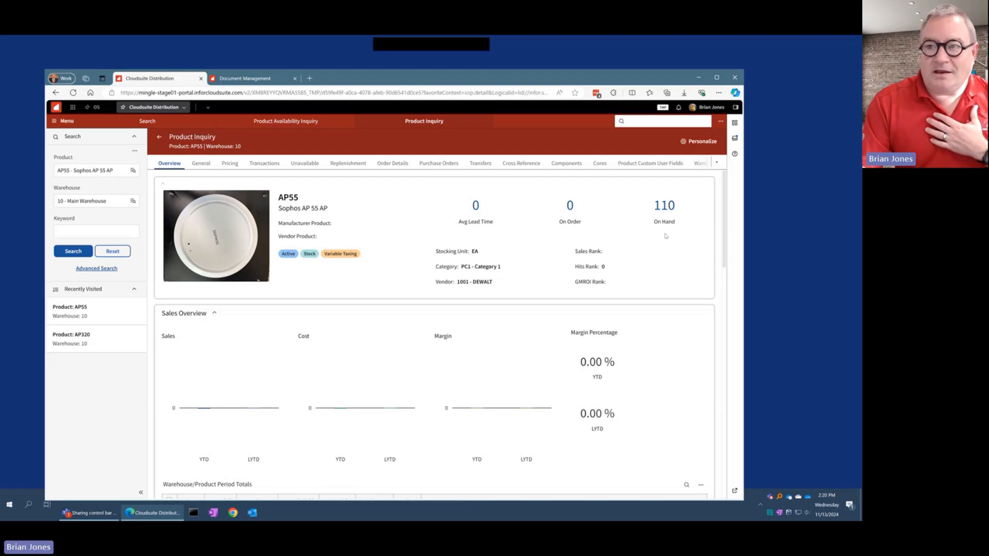
mouse_move(656, 269)
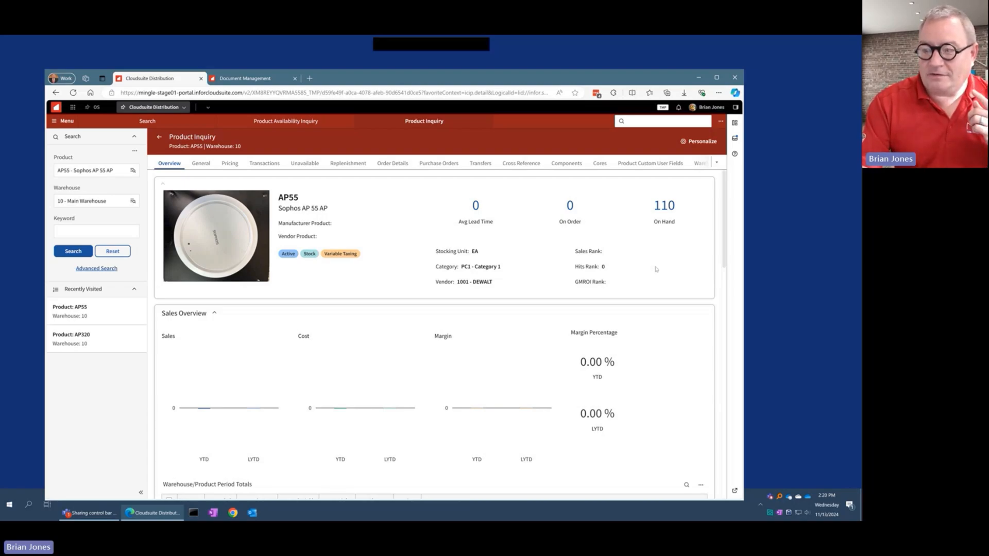
Step: Look up products matching 'ap', listing six results including AP55, ap1242 and AP320
scroll(down, 3)
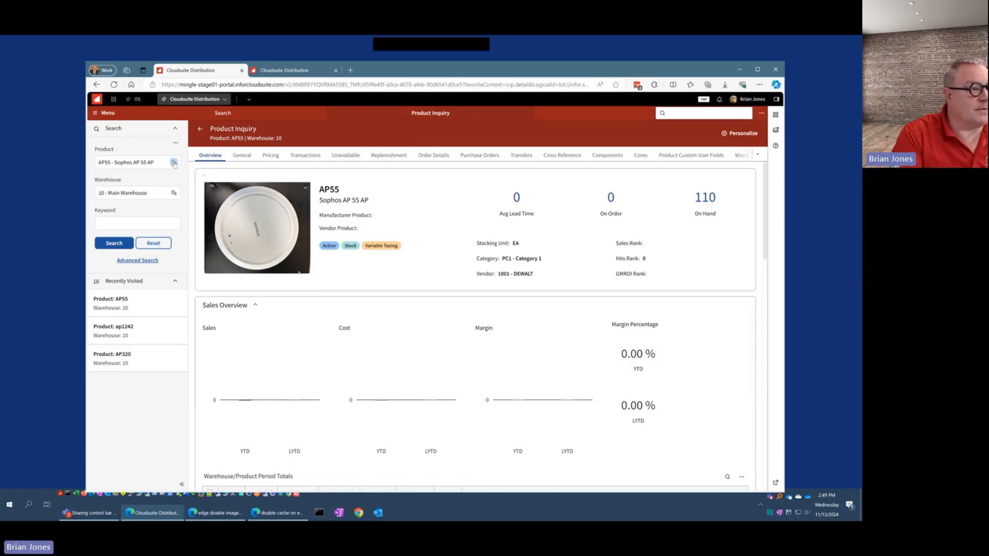
click(175, 163)
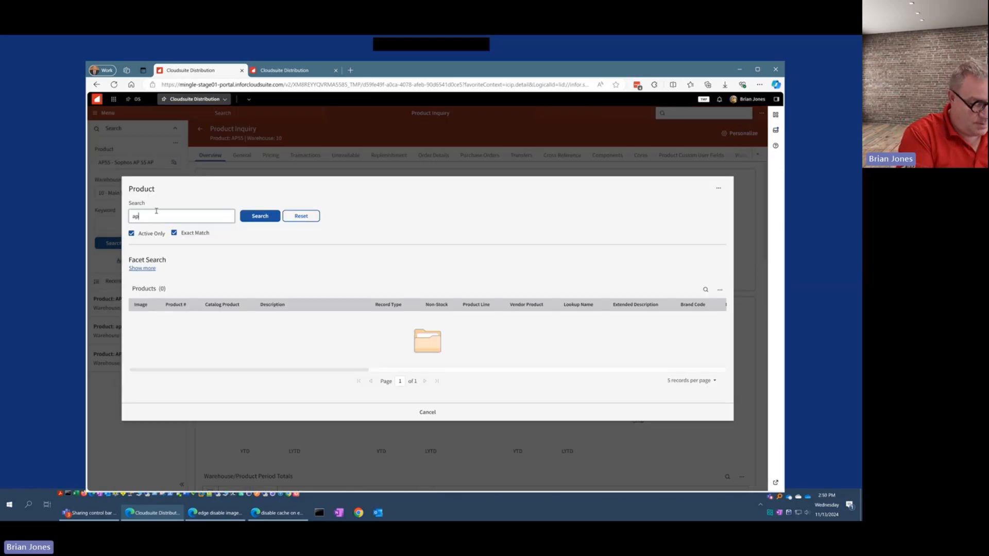
click(259, 216)
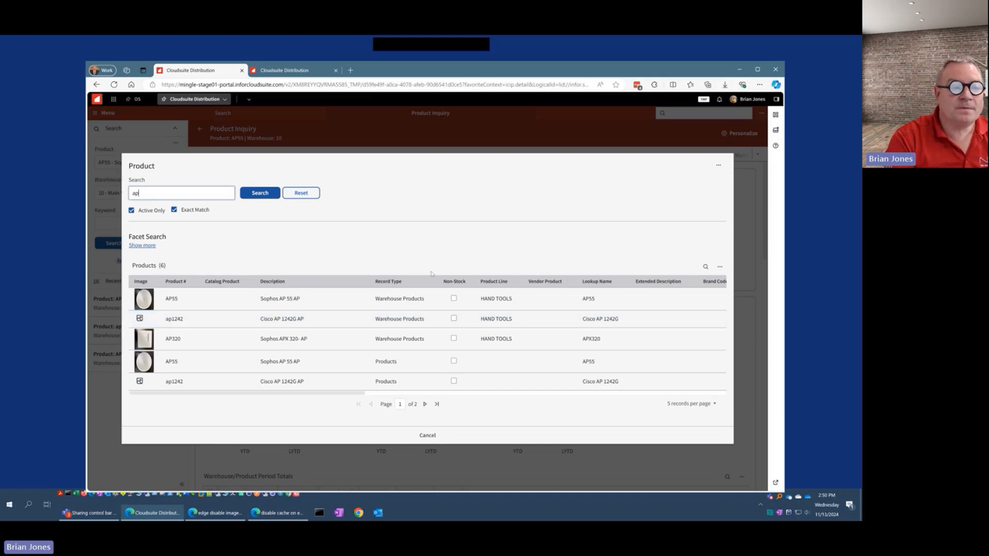
Step: Dismiss the product lookup to view the AP55 inquiry showing 110 on hand
click(171, 299)
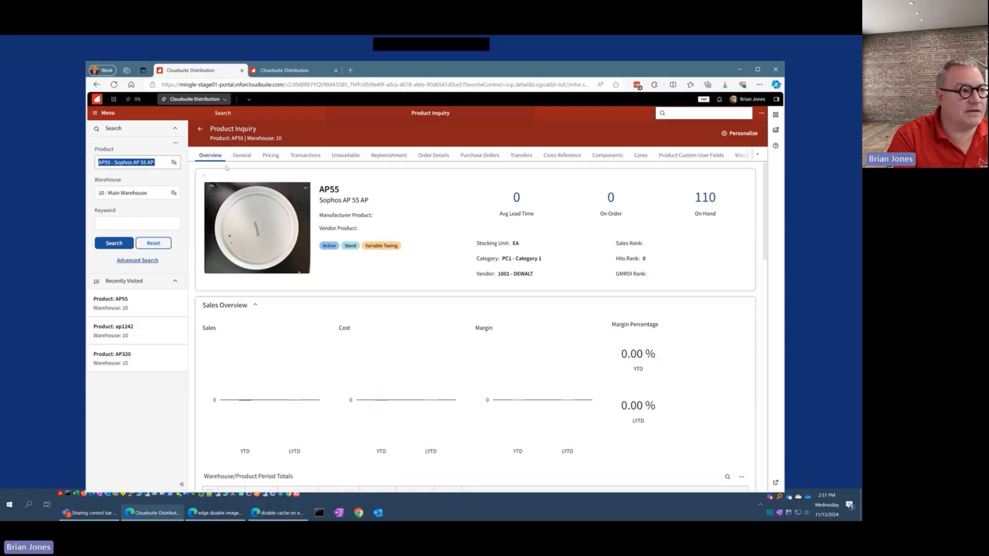
Step: Search the product lookup for 'ap' and pick ap1242 - Cisco AP 1242G AP
click(173, 162)
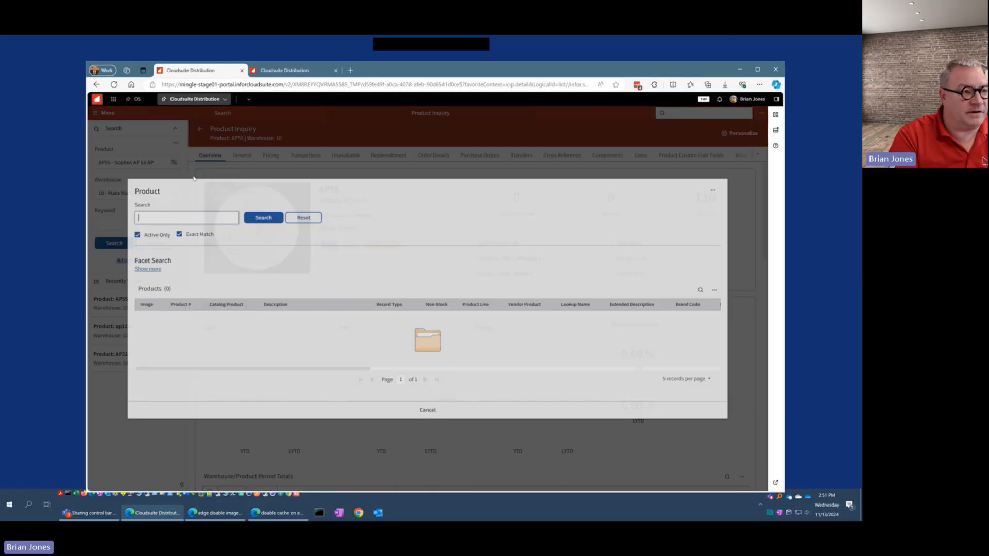
text(ap)
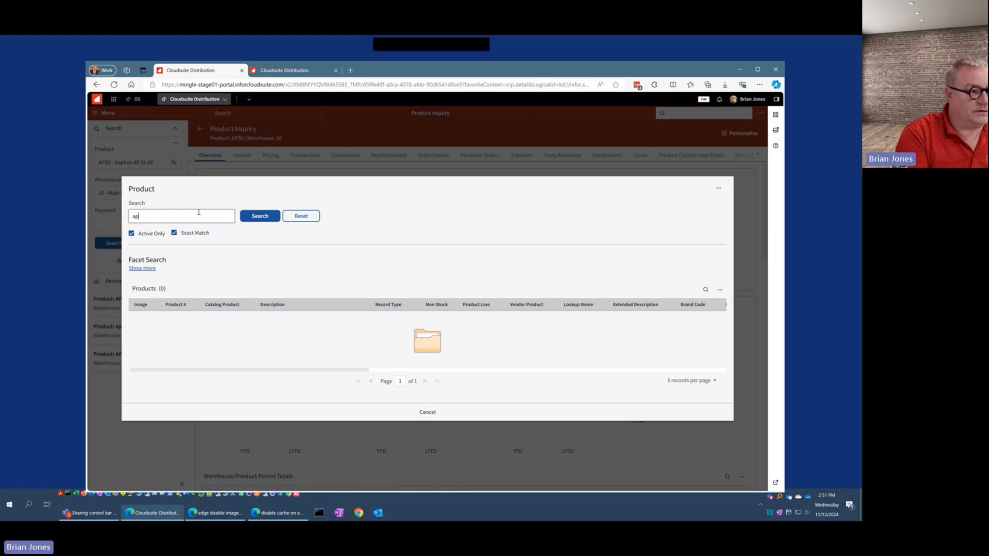
click(260, 216)
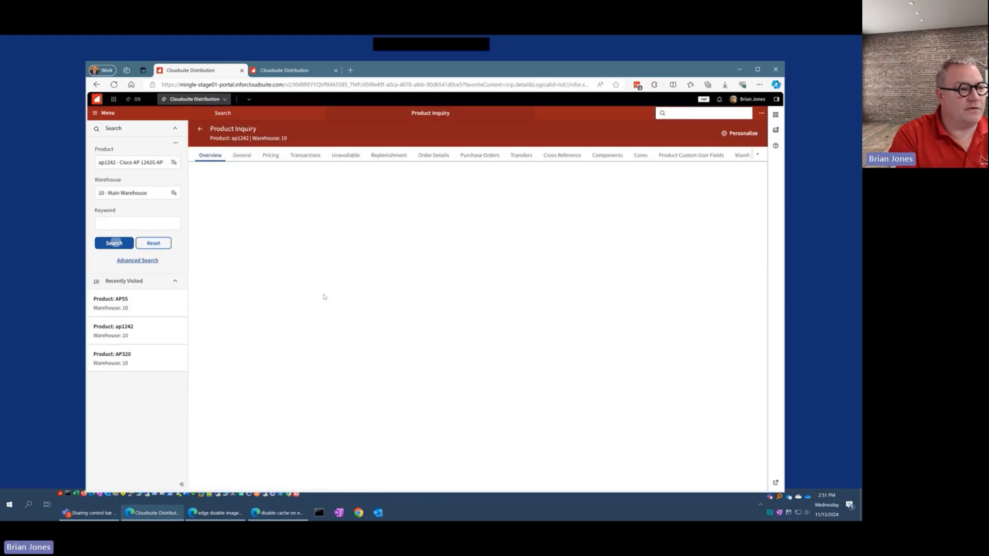
Step: Load the ap1242 inquiry overview showing its product image and 129 on hand
click(113, 243)
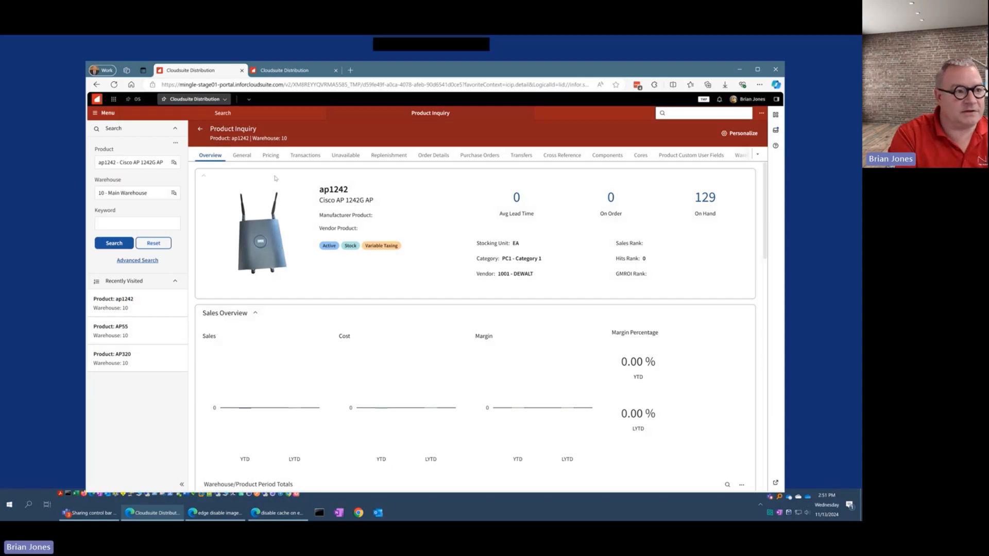
mouse_move(288, 291)
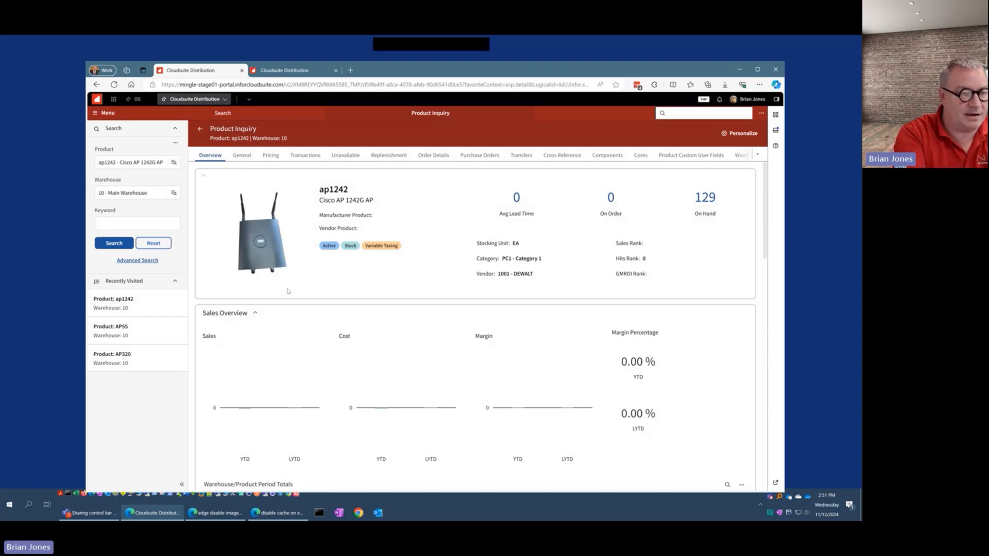
mouse_move(295, 196)
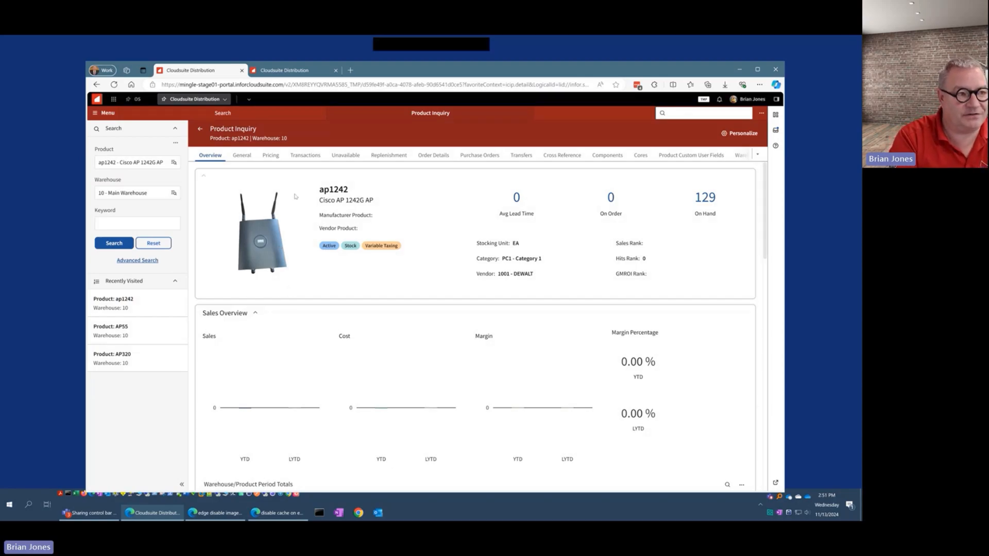